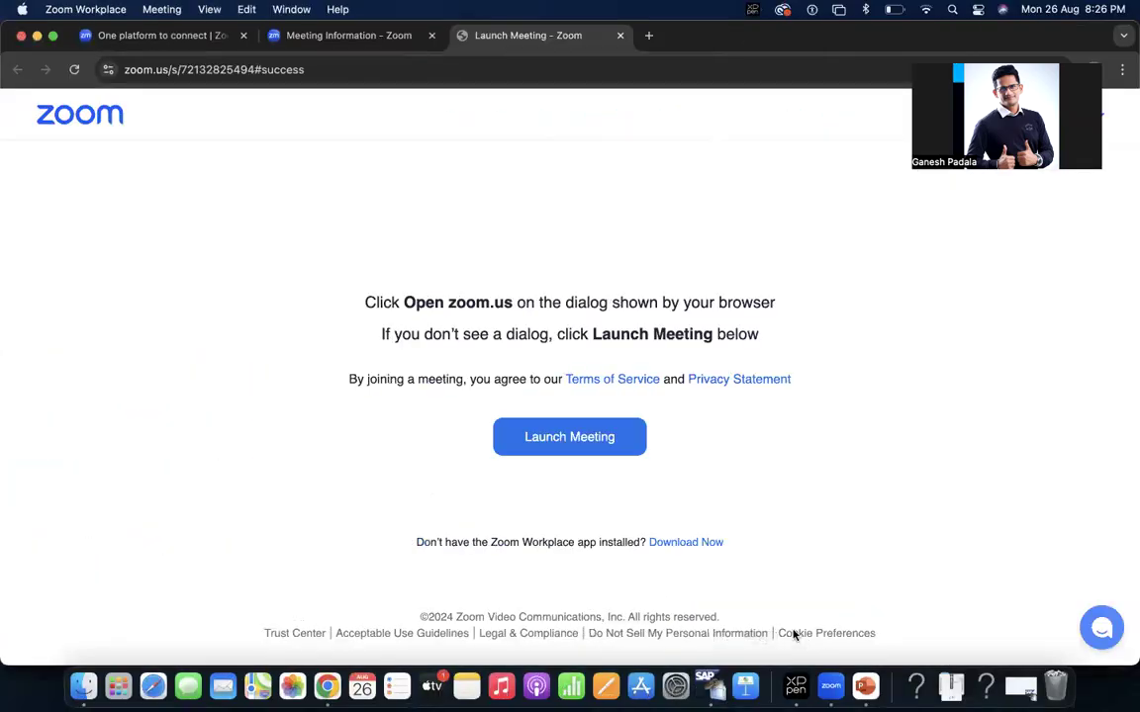
mouse_move(716, 686)
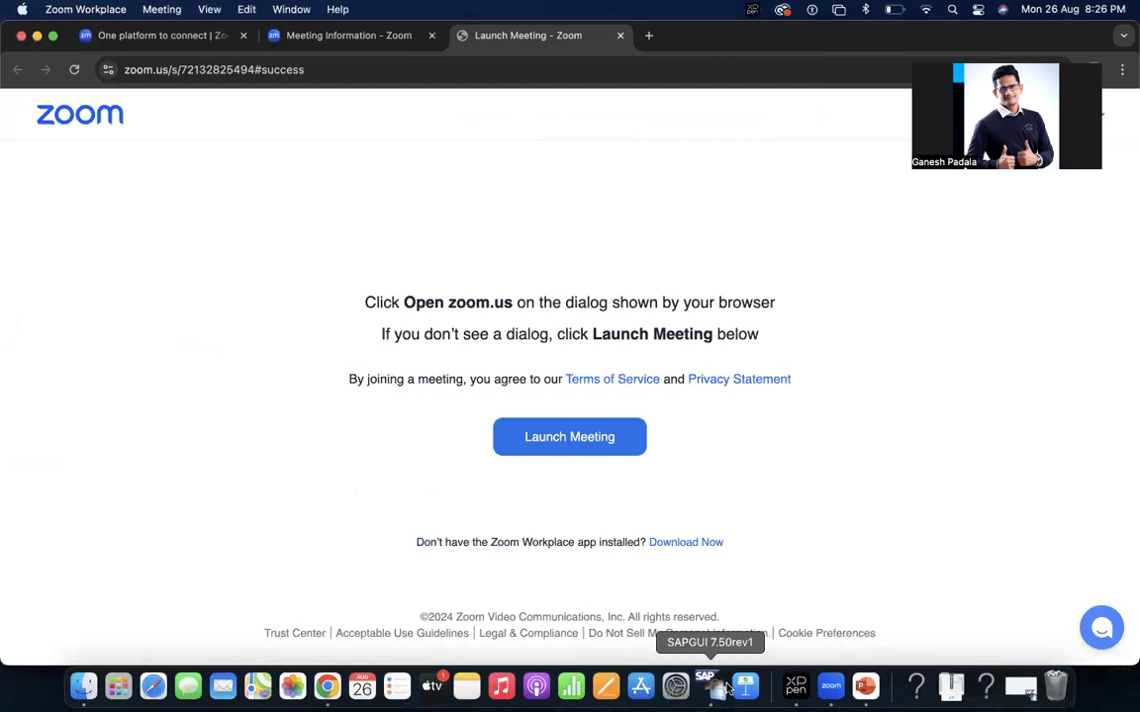
mouse_move(973, 521)
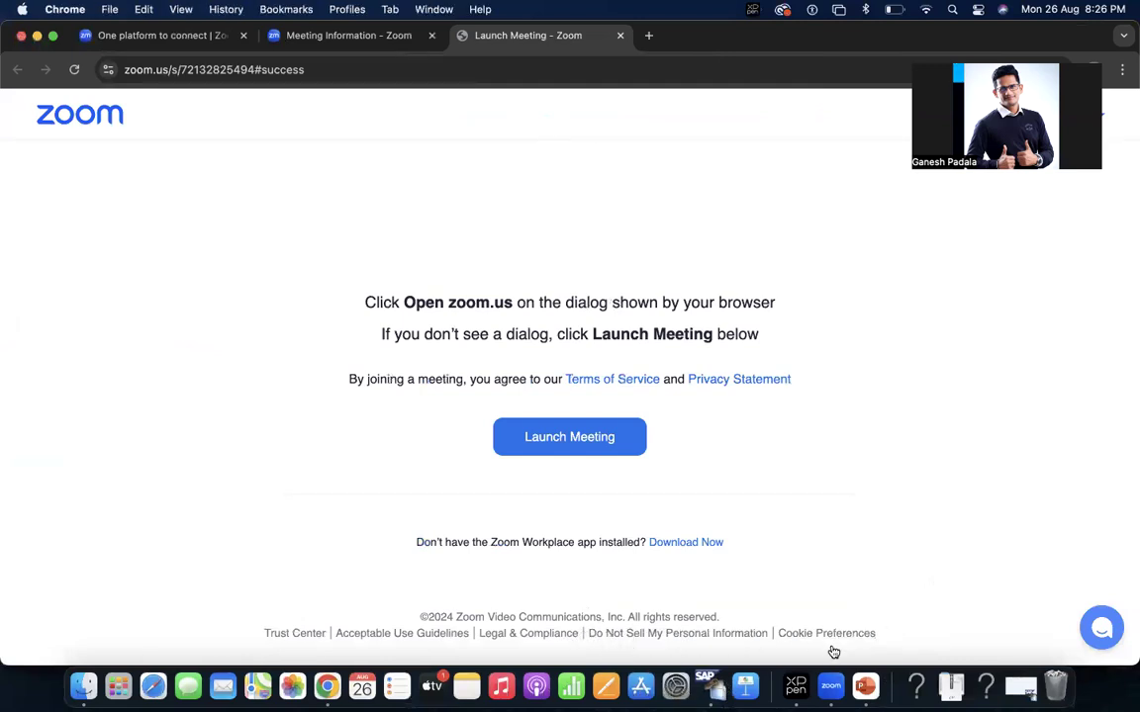
mouse_move(579, 598)
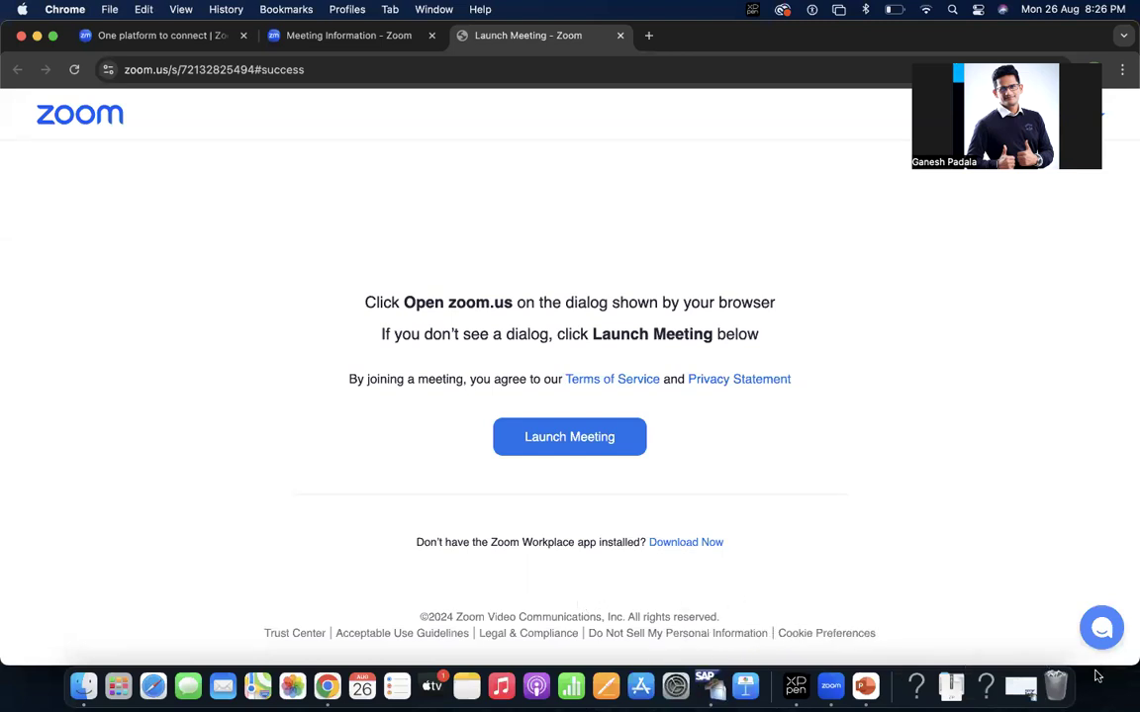
mouse_move(946, 463)
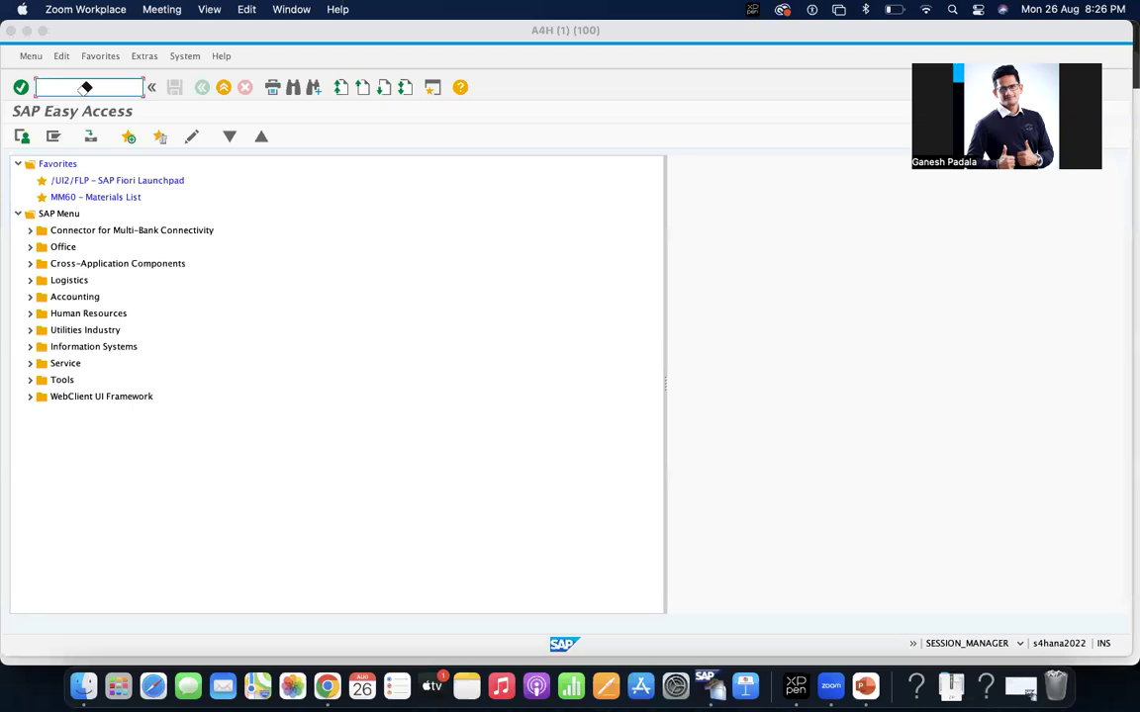
mouse_move(416, 182)
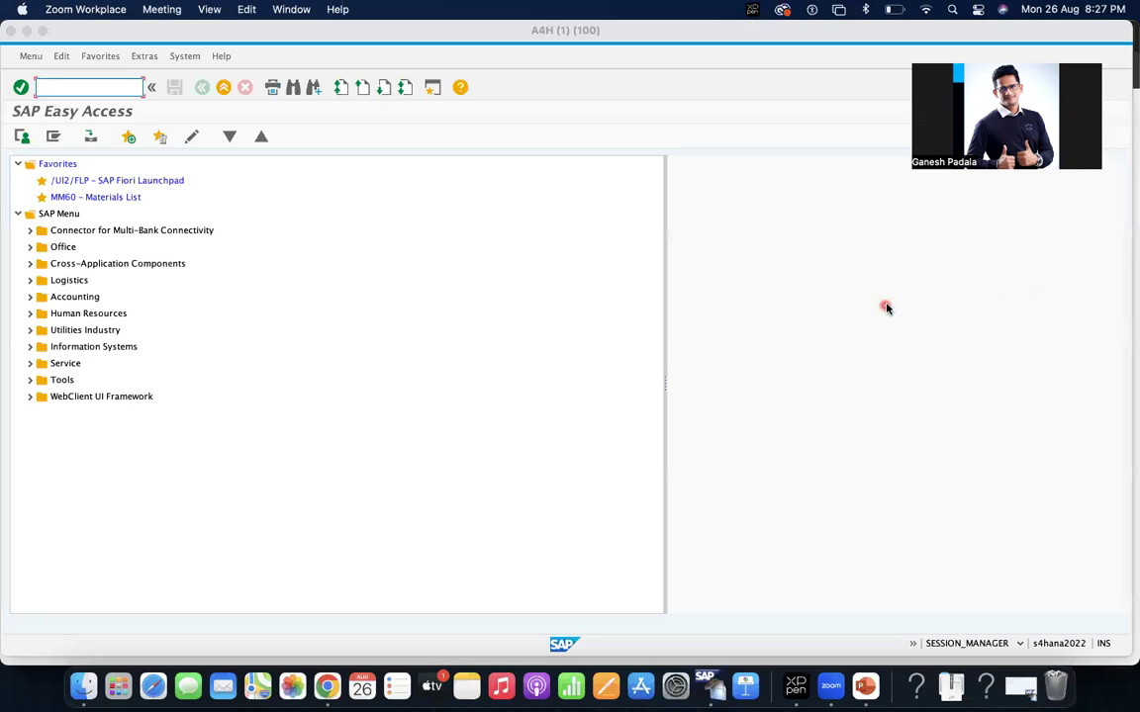
- Run SE16N and replace table EKES with EKPO to load its selection fields
text(SE1)
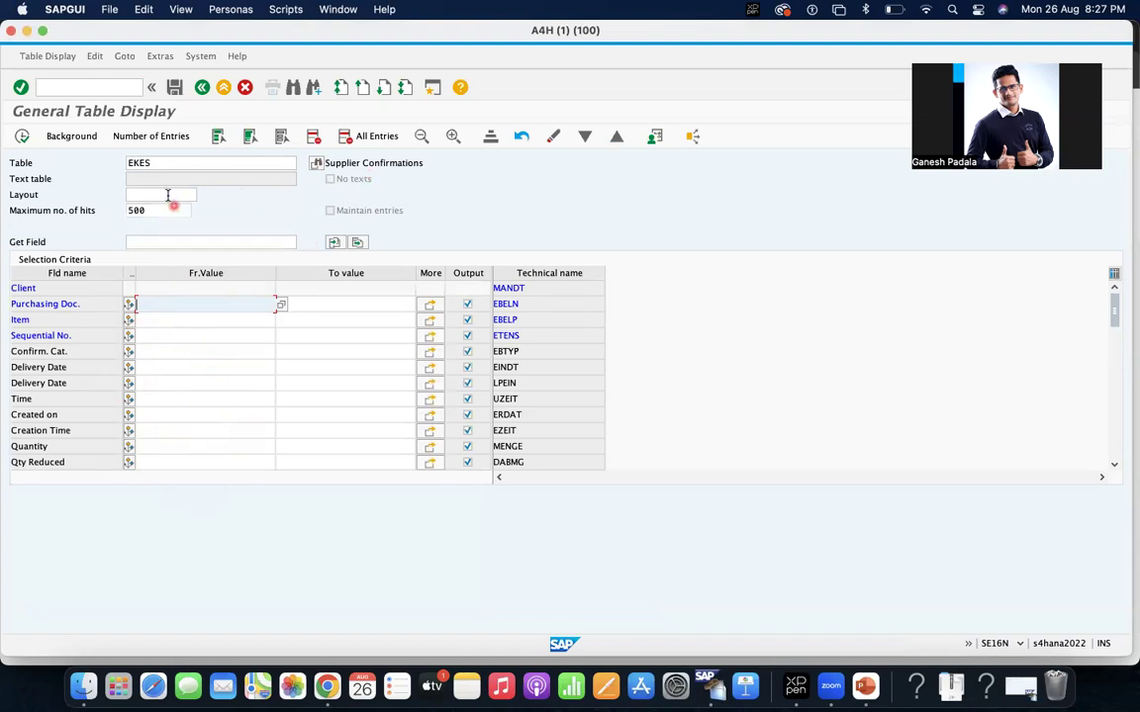
click(207, 162)
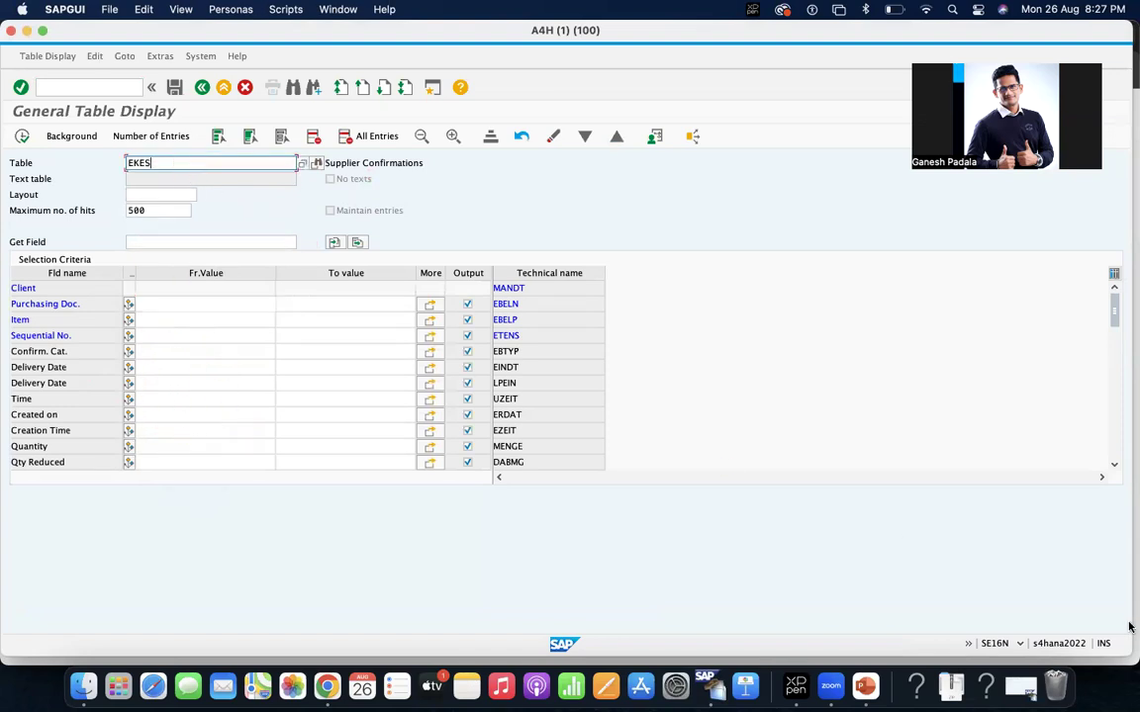
text(EKPO)
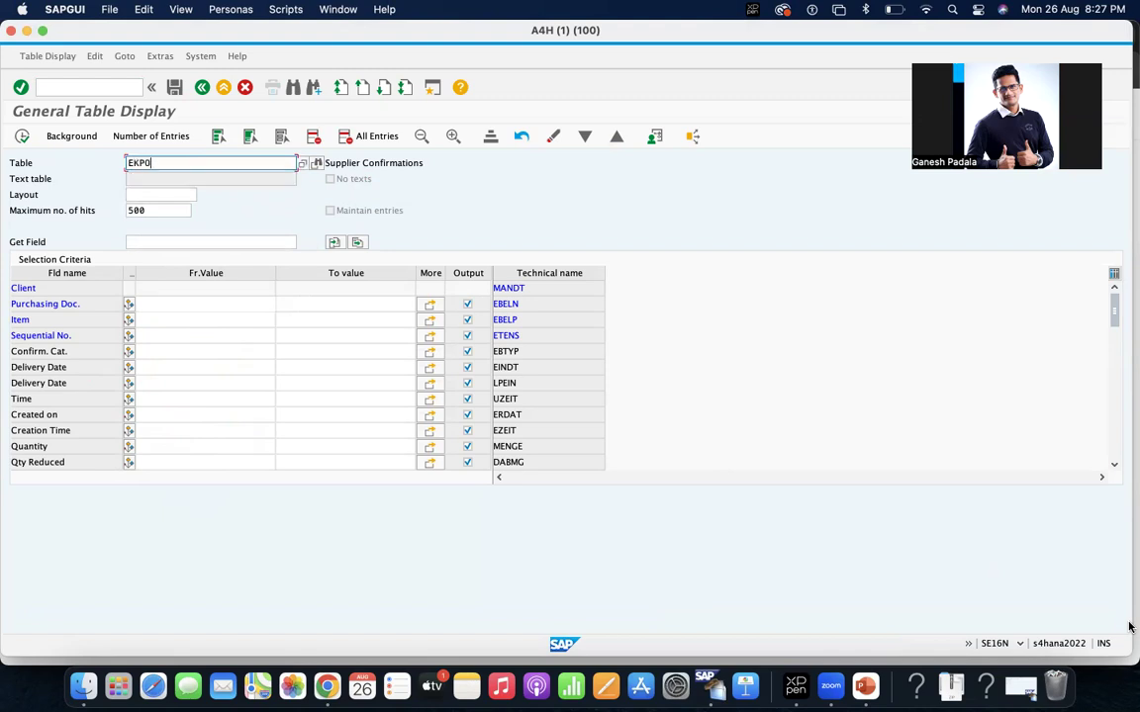
key(enter)
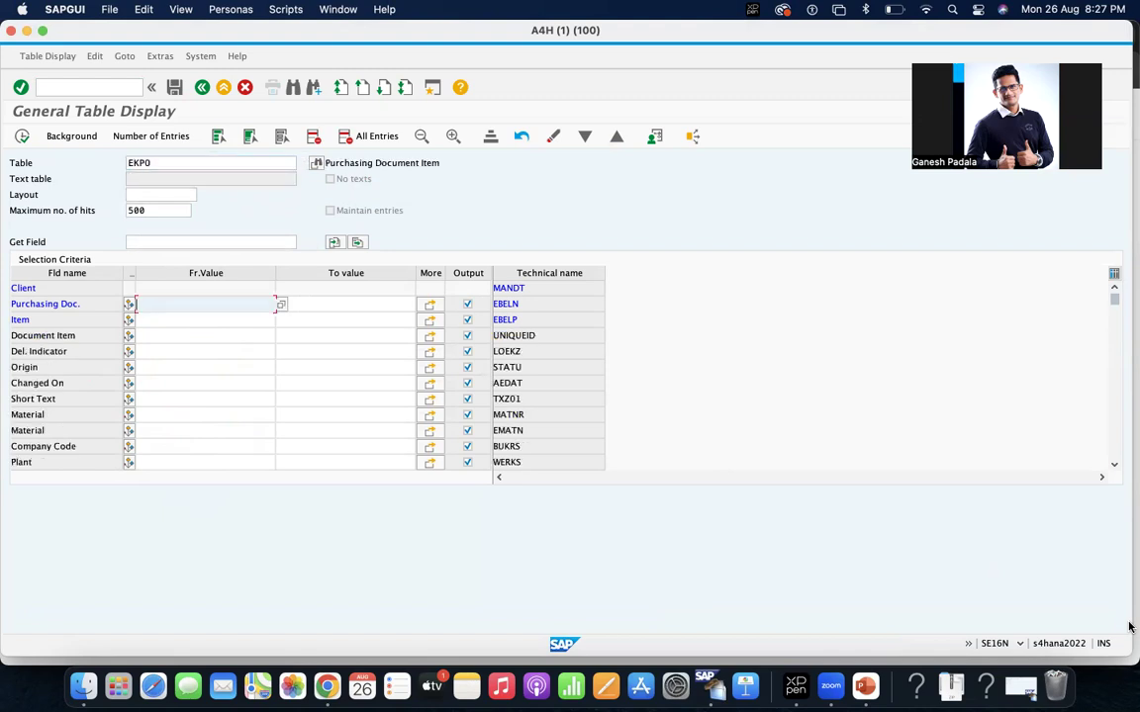
mouse_move(1126, 609)
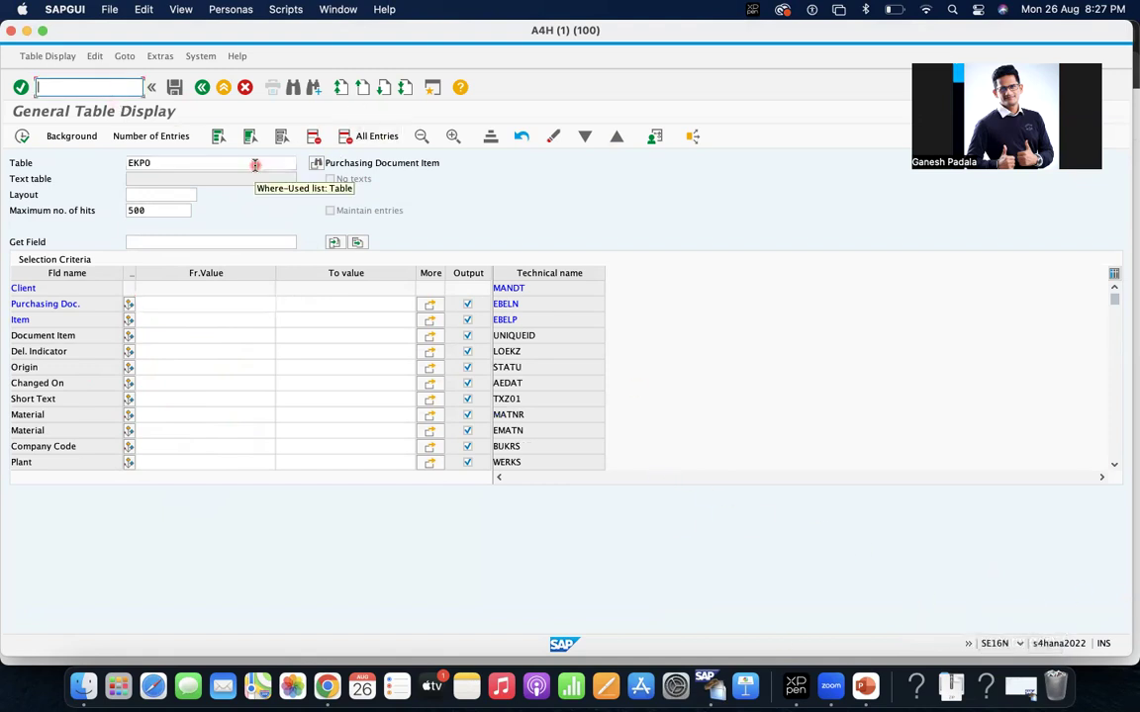
- Start ME2A with confirmation category LA and document dates 15.08.2024 to 28.08.2024
text(/N)
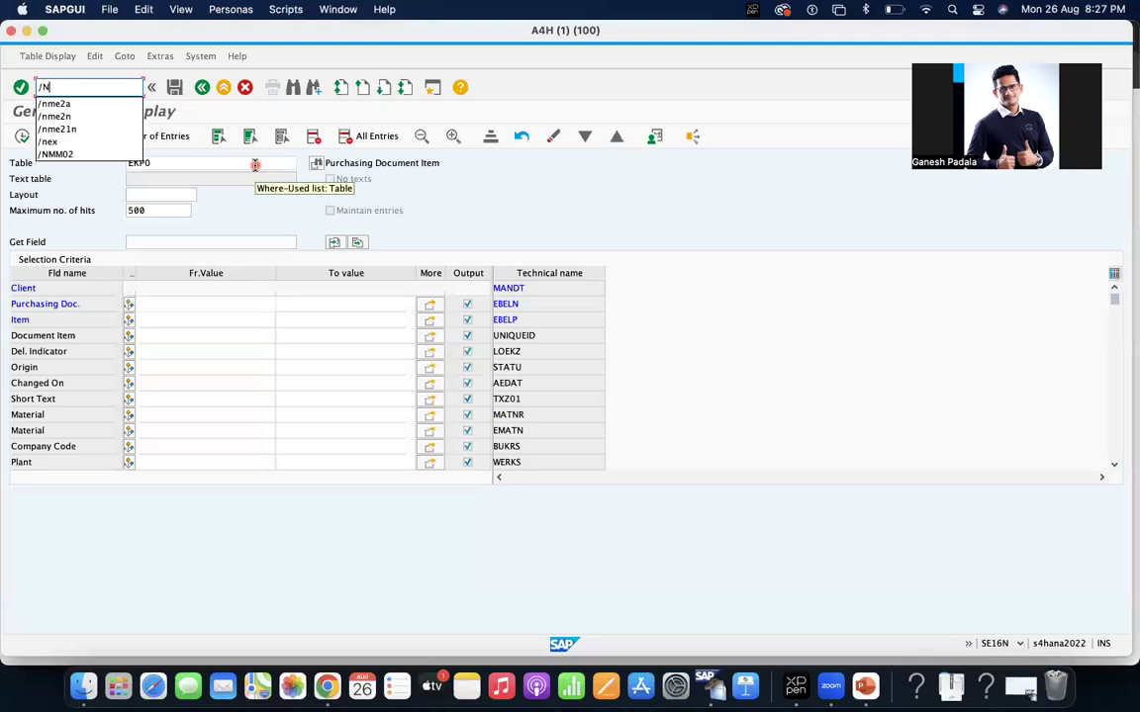
text(ME)
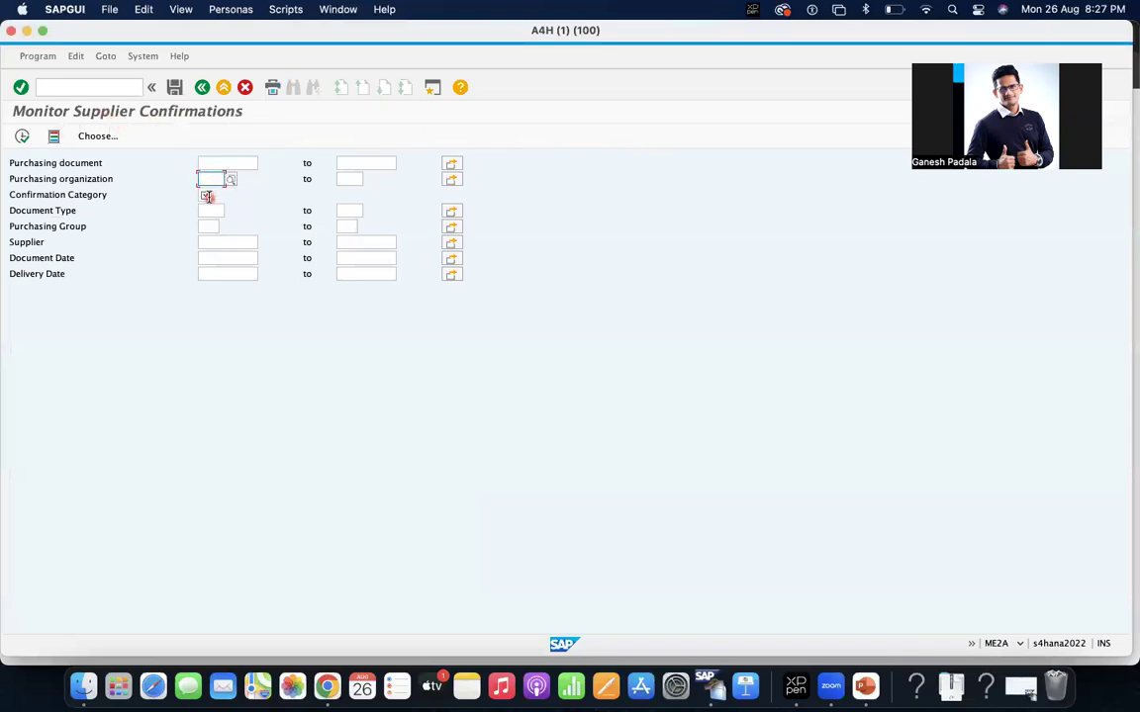
text(LA)
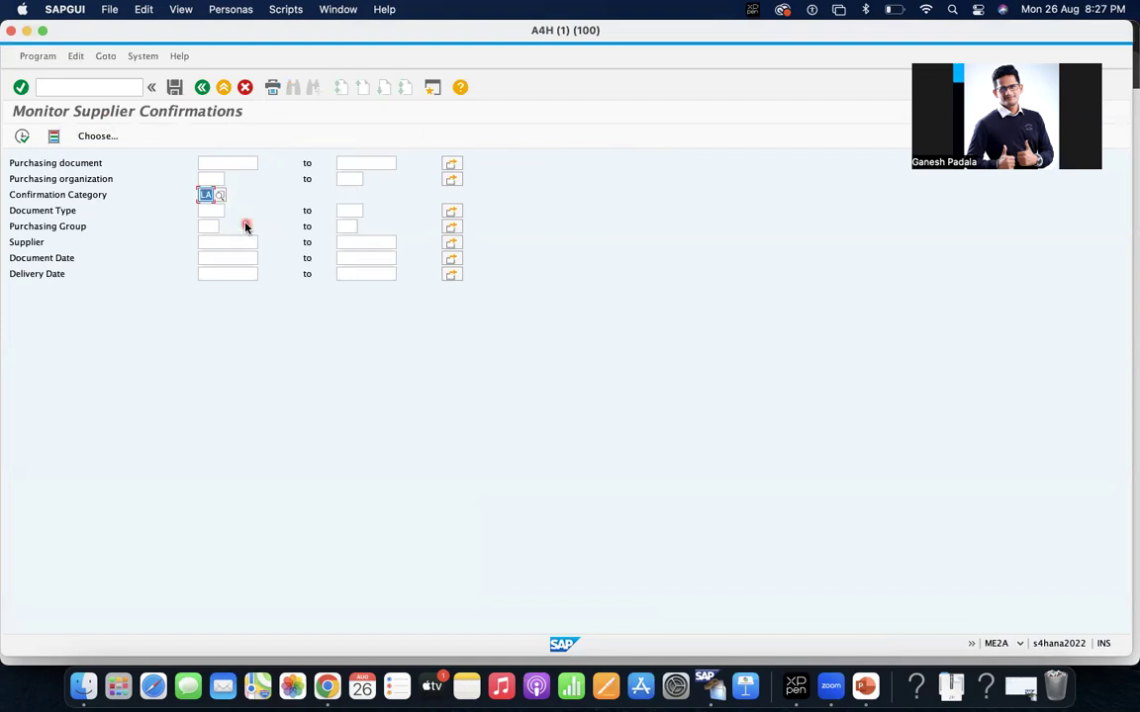
click(219, 195)
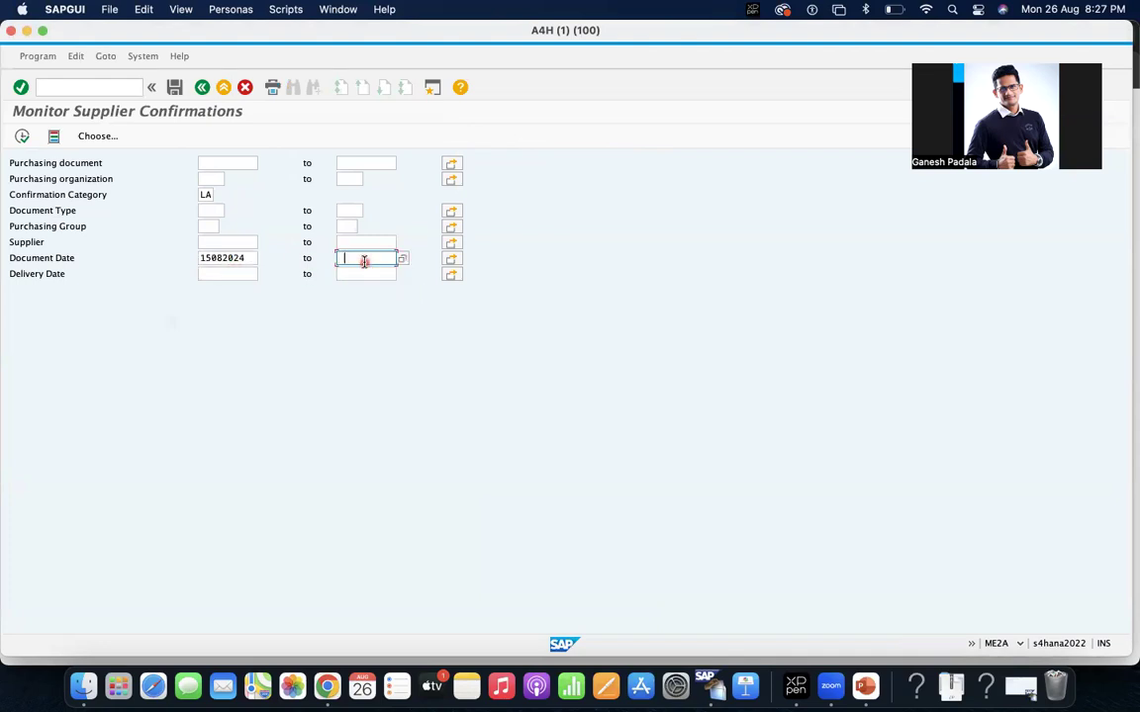
text(28.08.2024)
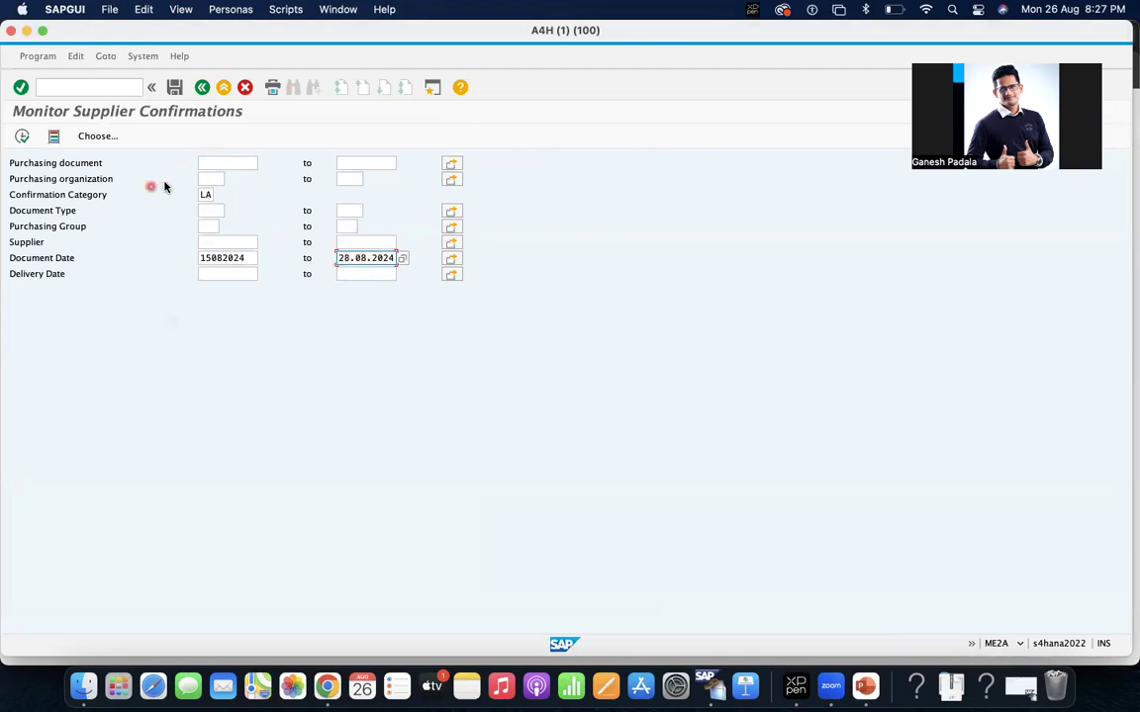
click(211, 178)
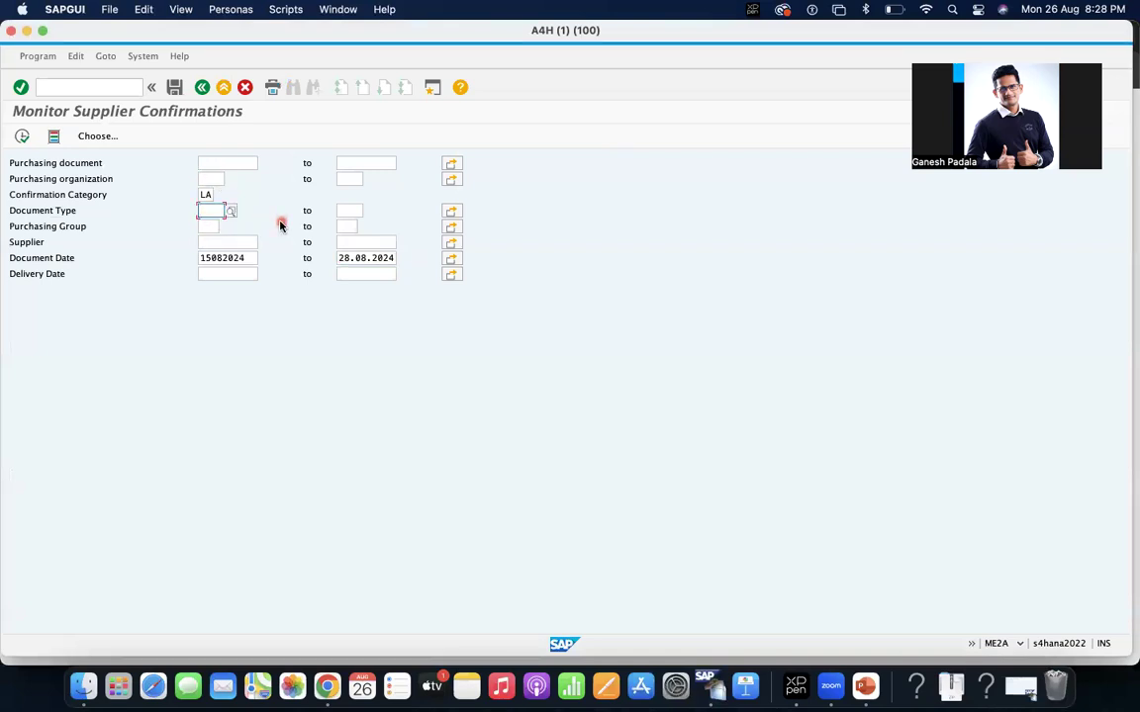
mouse_move(307, 290)
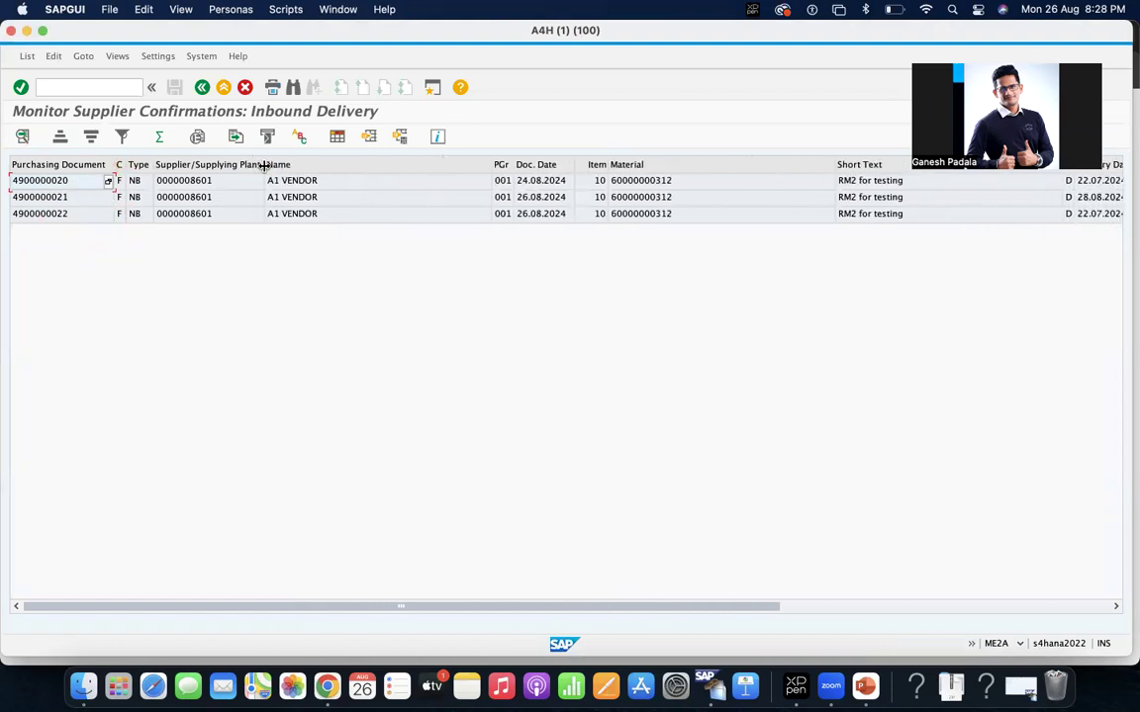
click(39, 180)
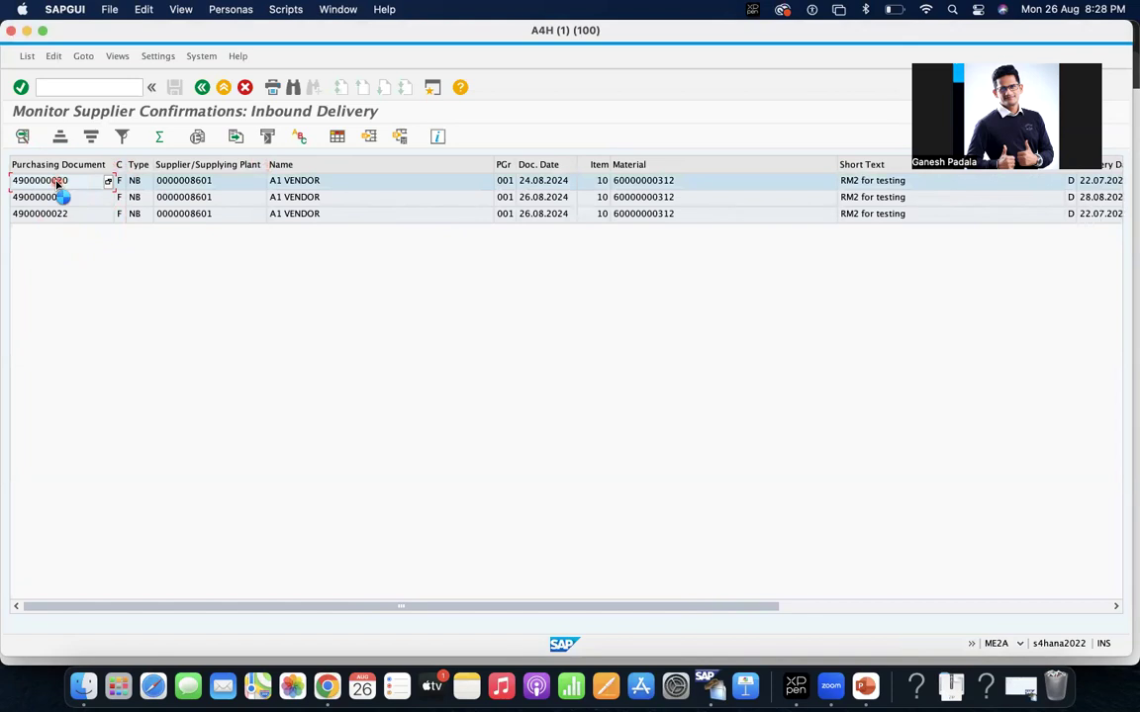
double_click(40, 180)
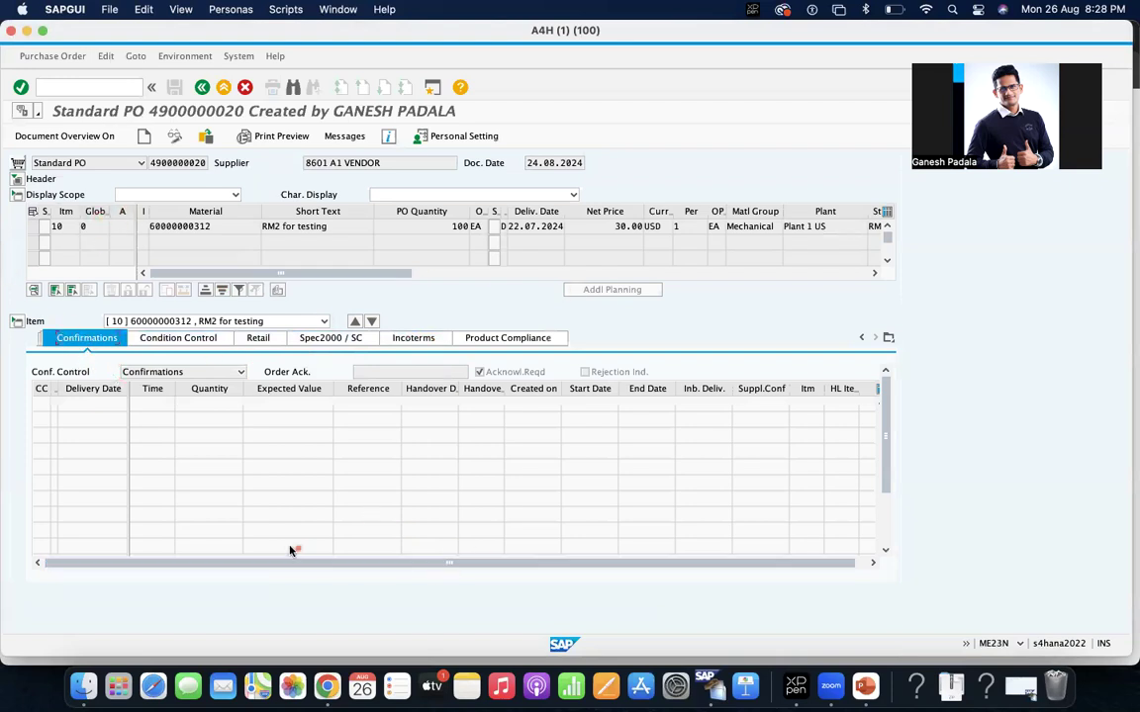
click(178, 162)
text(VL31)
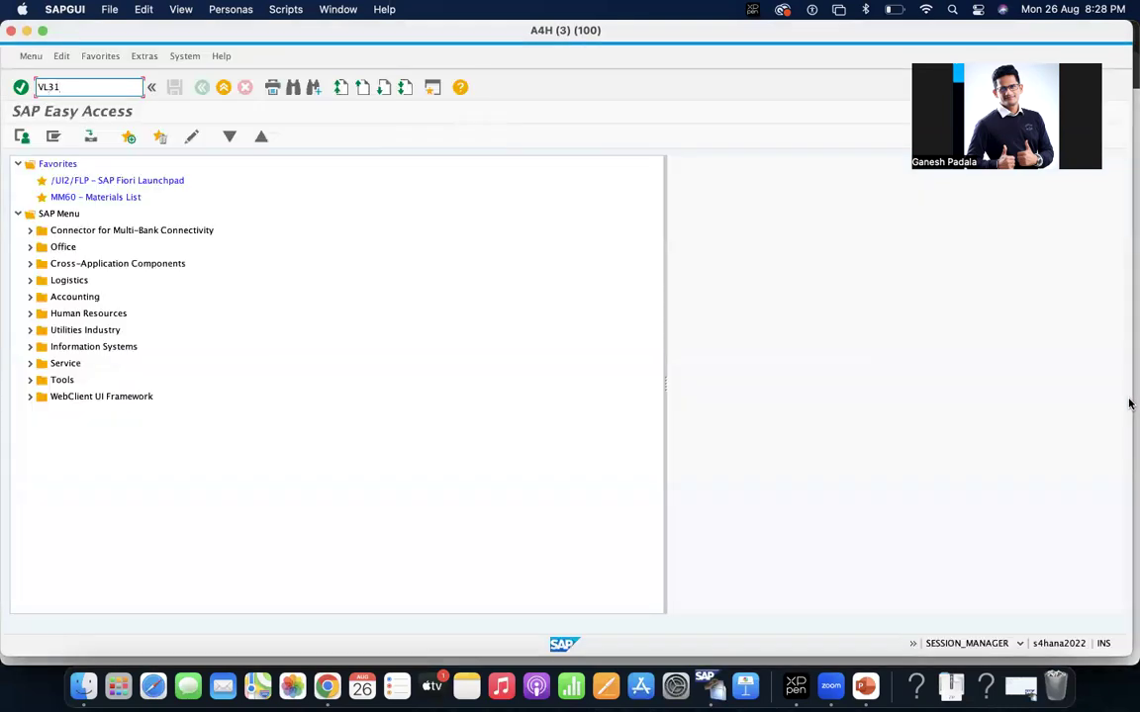
key(Enter)
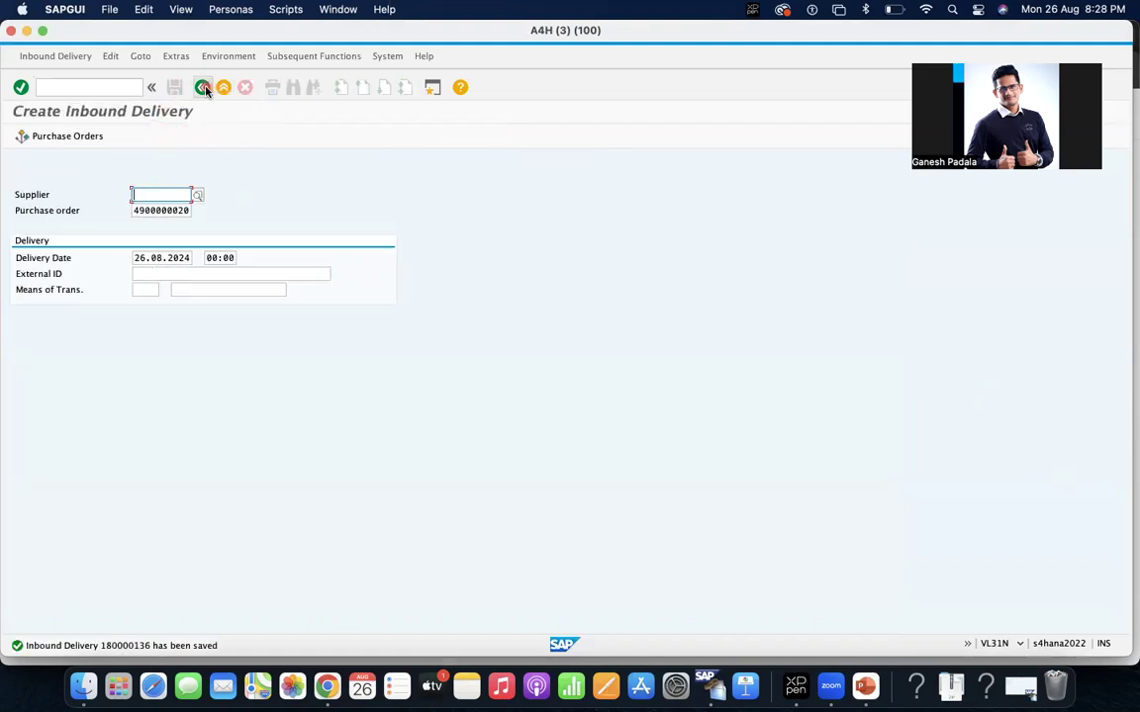
click(84, 87)
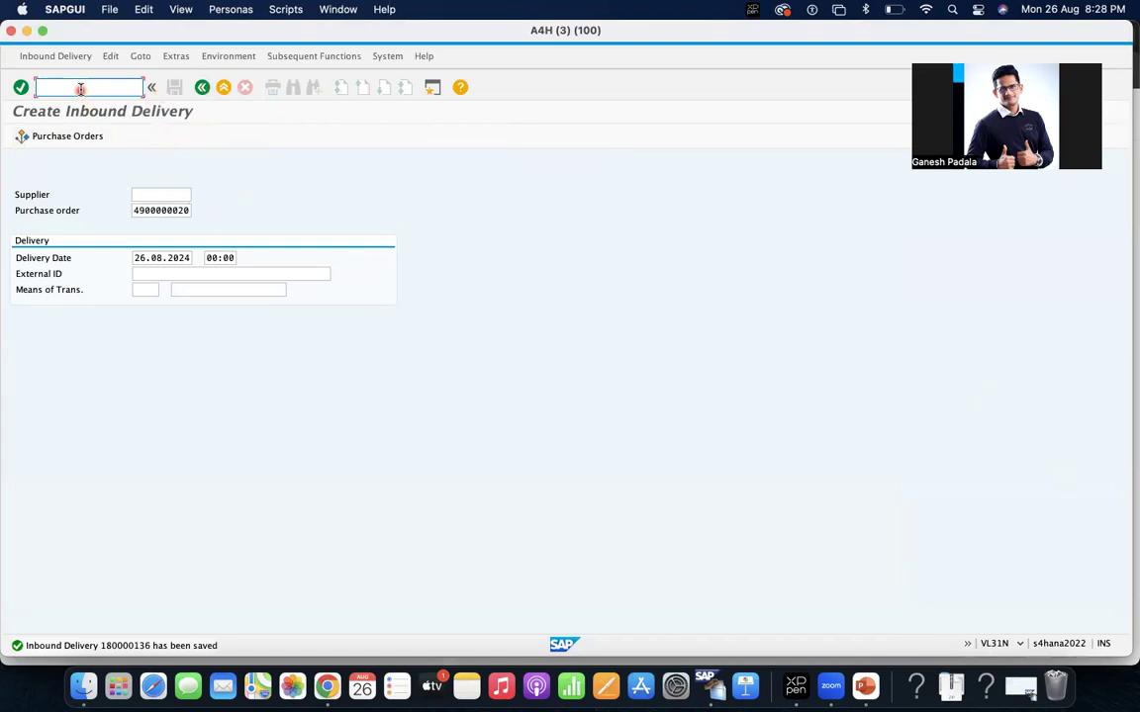
text(/)
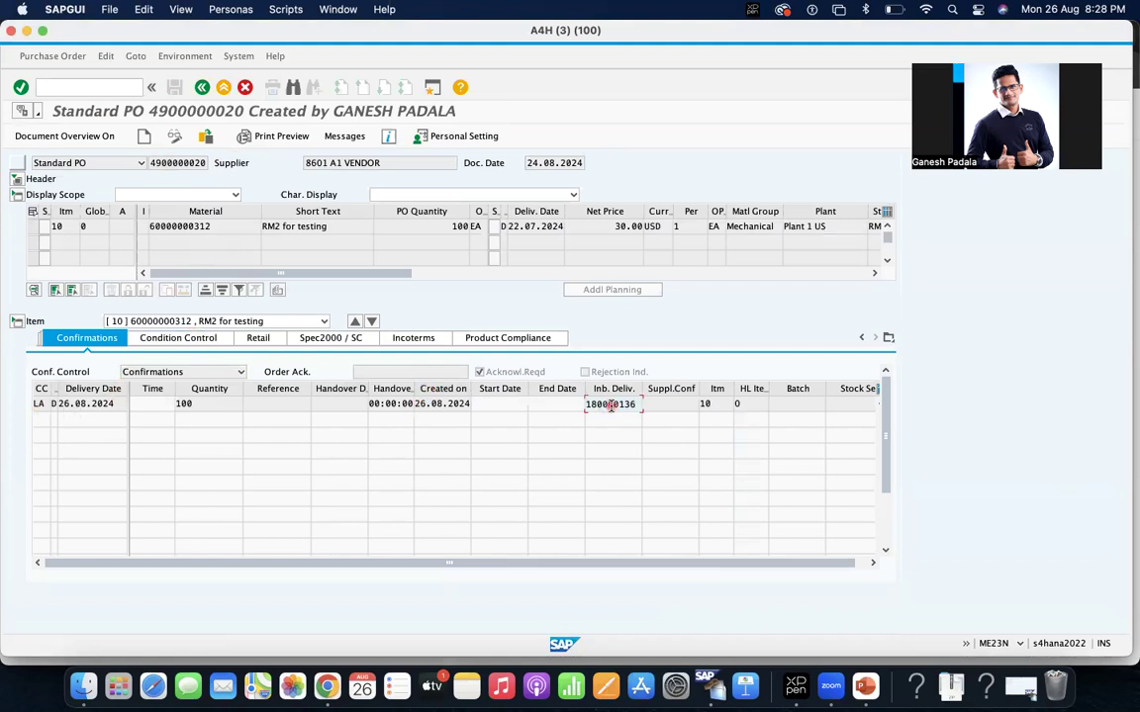
click(207, 403)
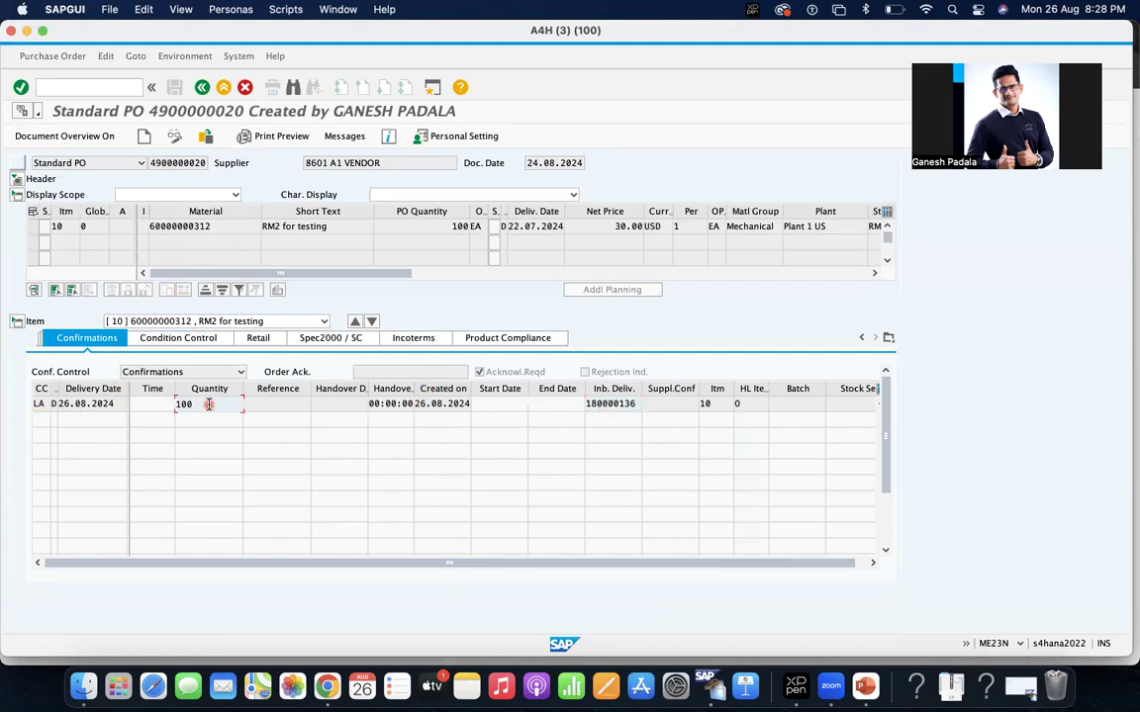
click(84, 87)
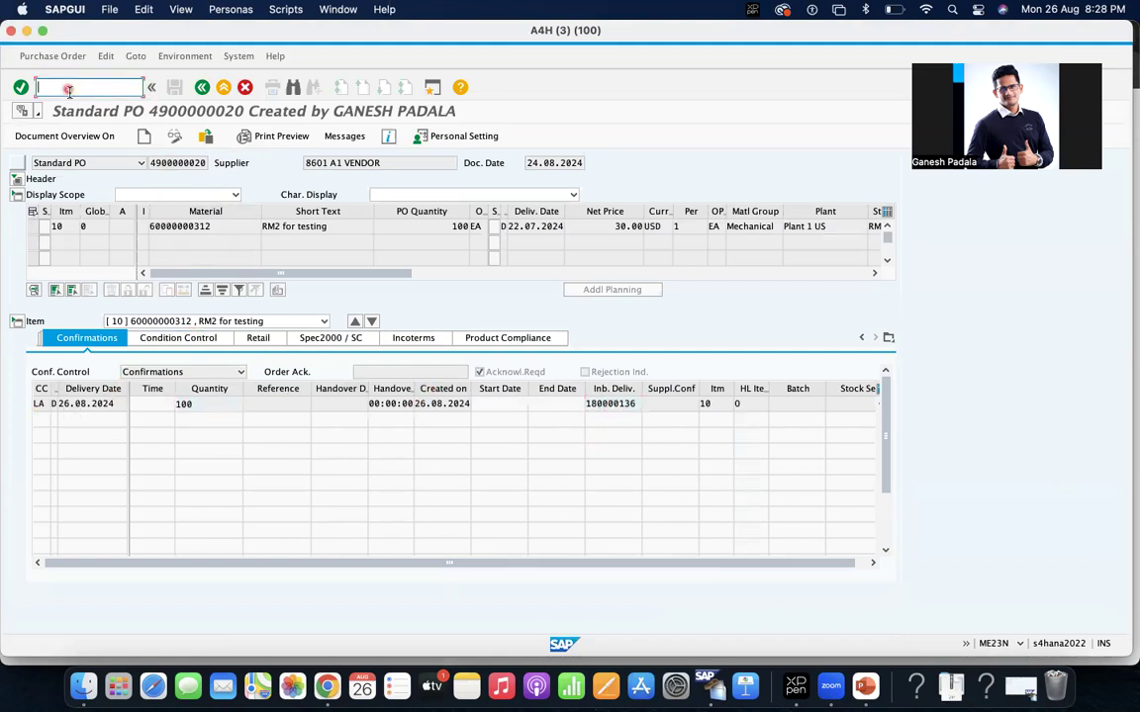
text(/)
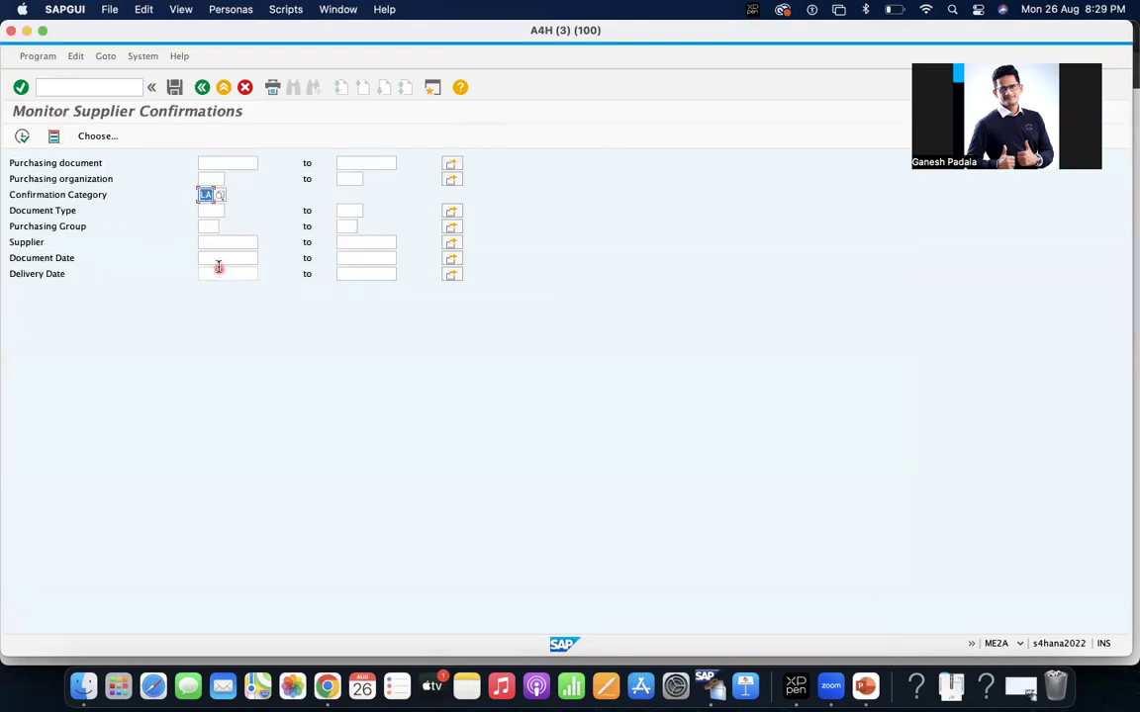
- Rerun the LA report with document dates 15.08.2024 to 28.08.2024
text(15082024)
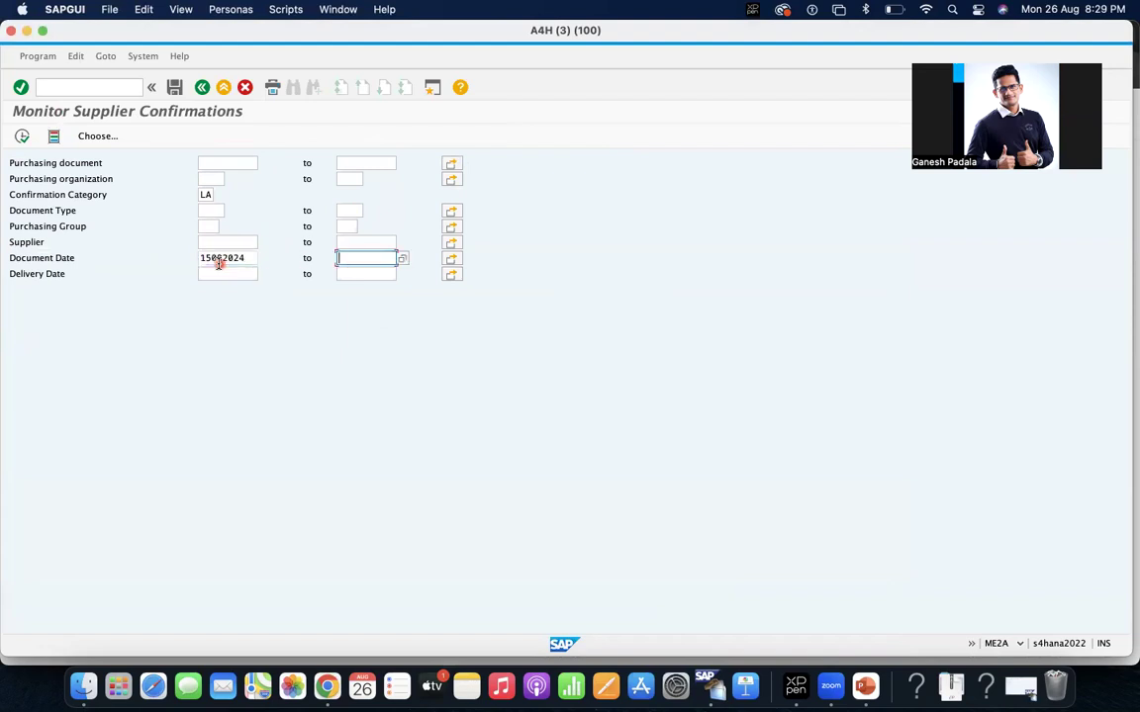
text(28.08.2024)
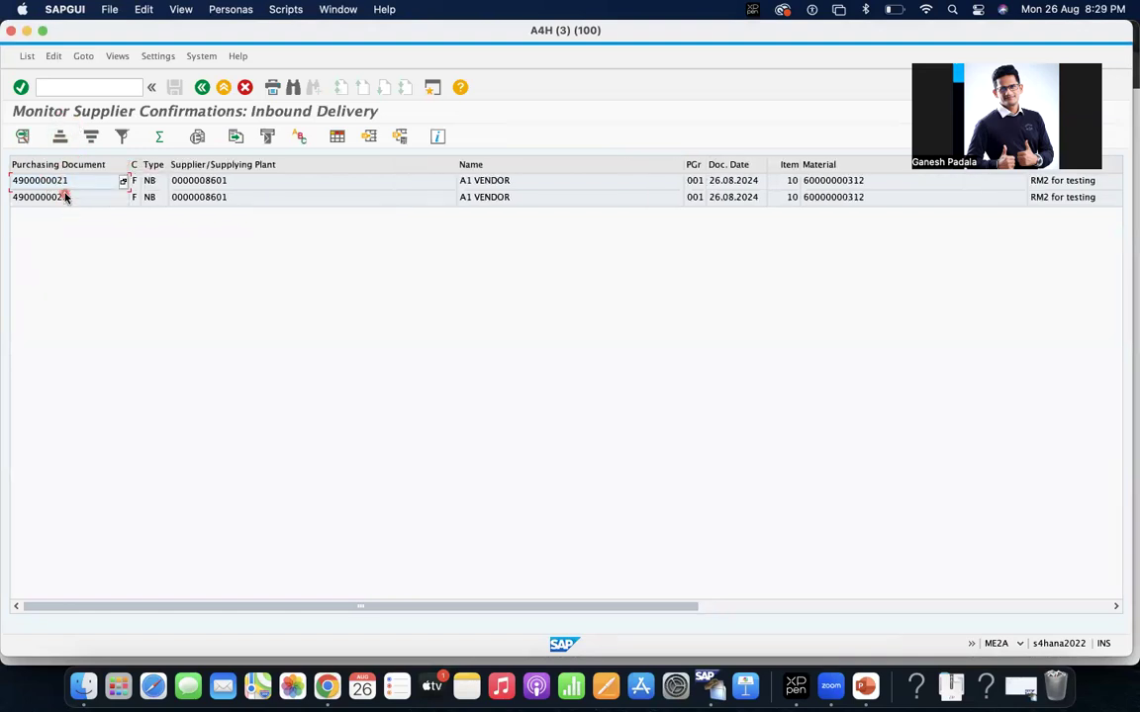
click(40, 180)
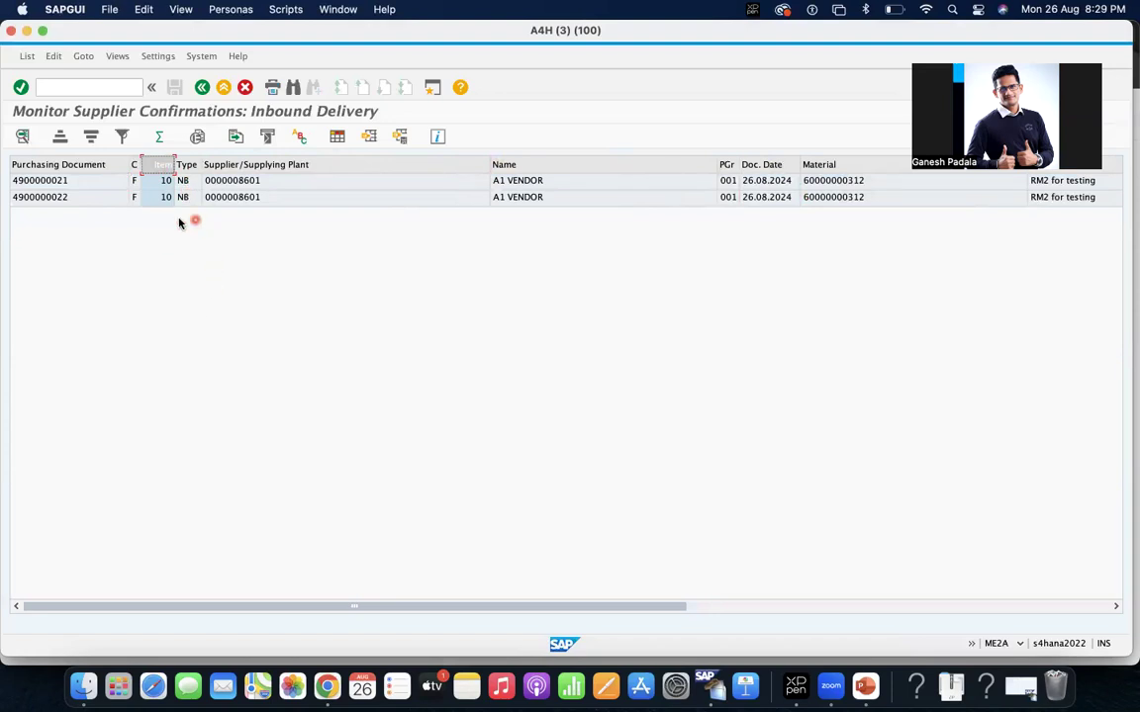
mouse_move(137, 164)
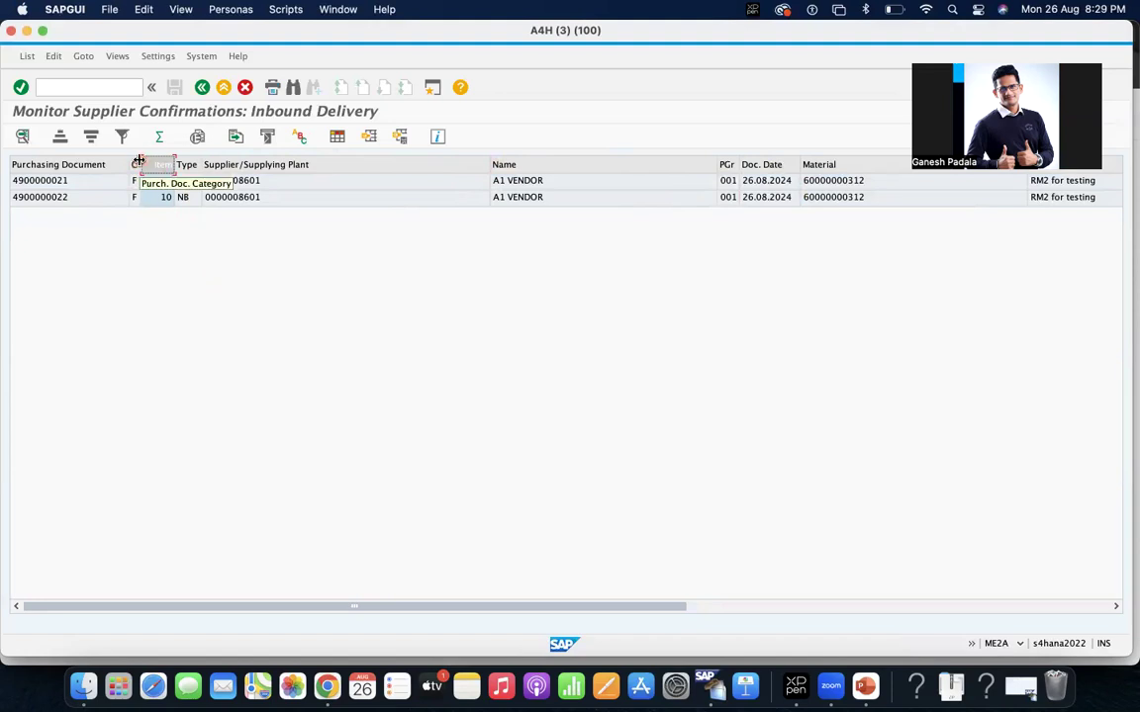